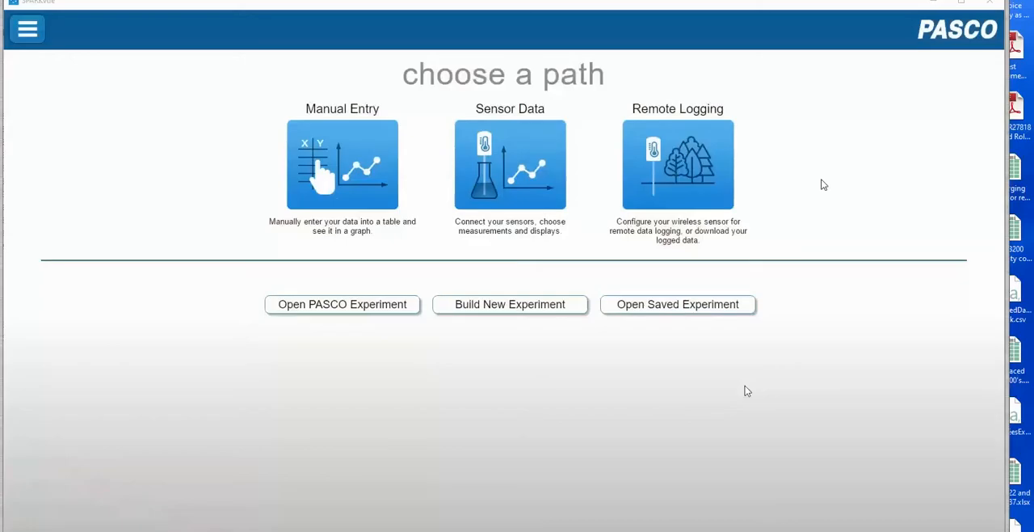
pyautogui.moveTo(501, 136)
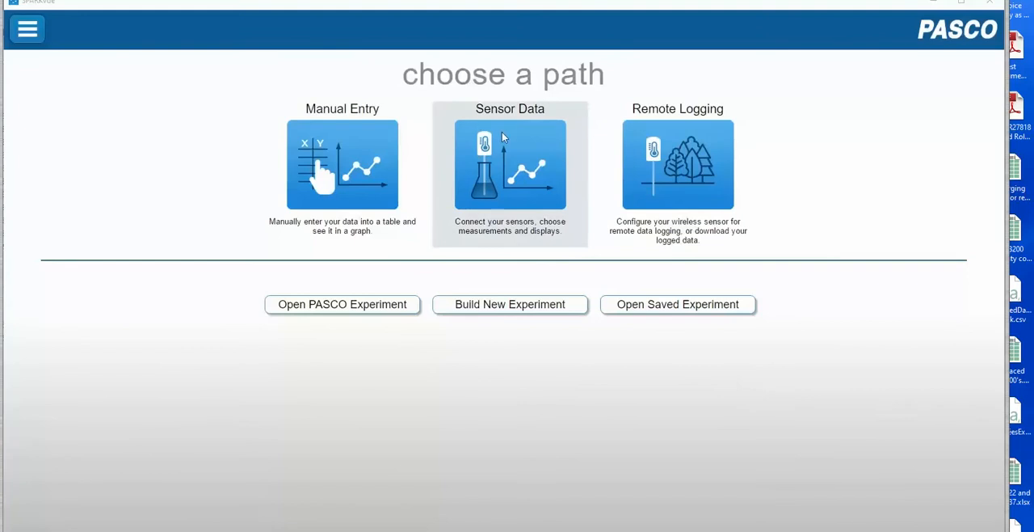
# - Choose Sensor Data on the path screen to open Sensor Data Configuration
pyautogui.click(510, 164)
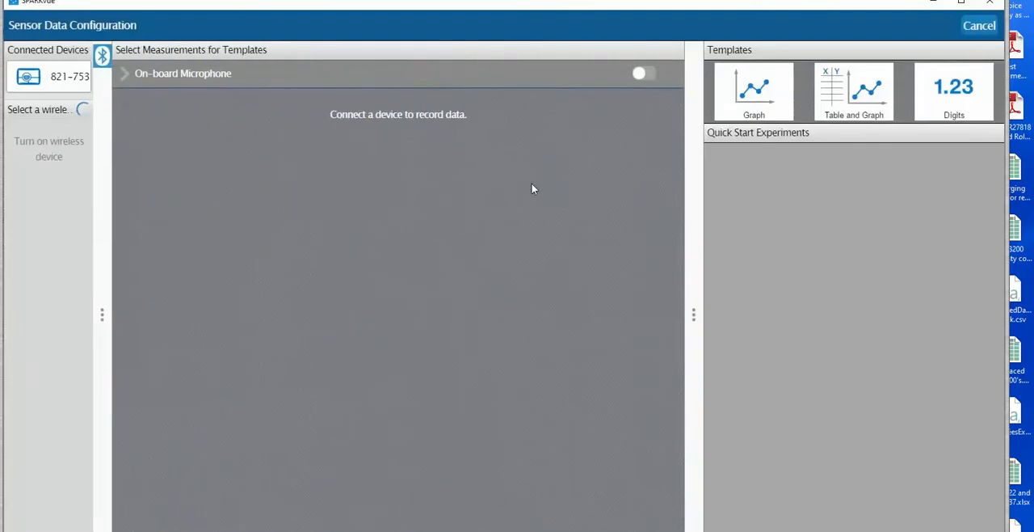
pyautogui.moveTo(293, 171)
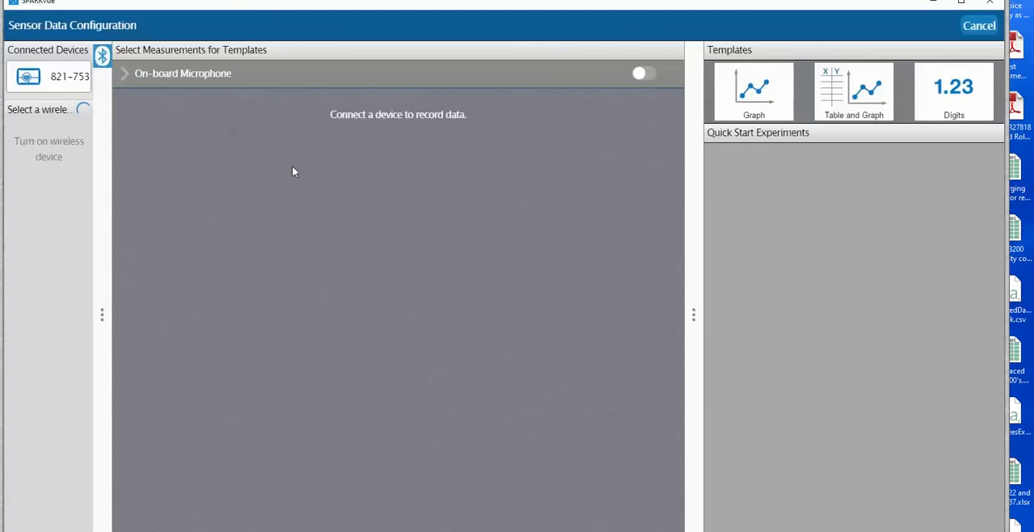
# - Select the Chemistry sensor's Temperature measurement and apply the Digits template
pyautogui.click(644, 73)
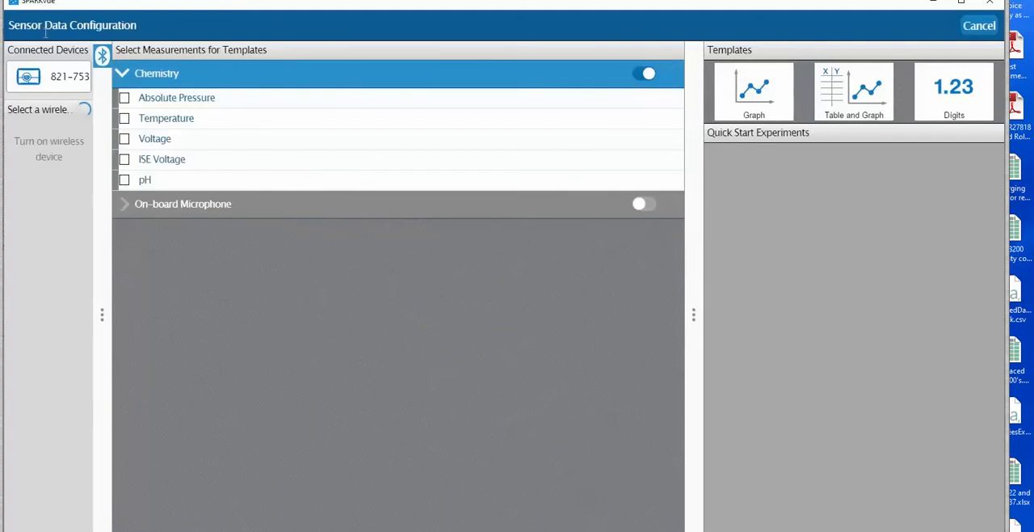
pyautogui.moveTo(261, 139)
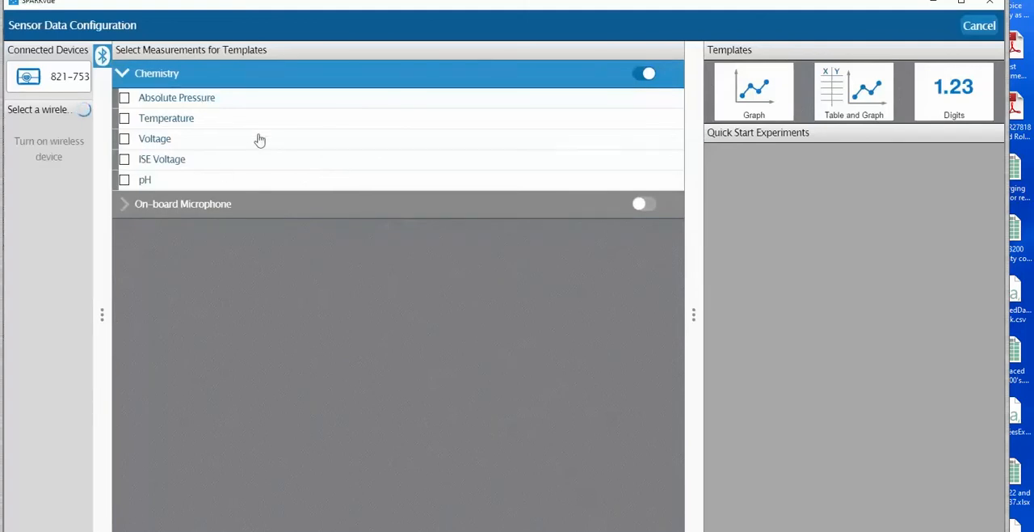
pyautogui.click(125, 118)
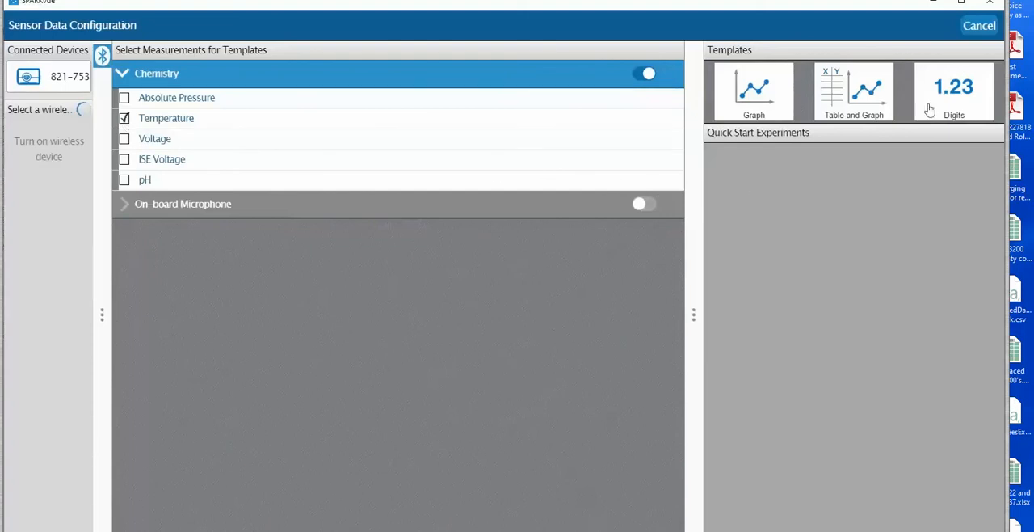
pyautogui.click(954, 91)
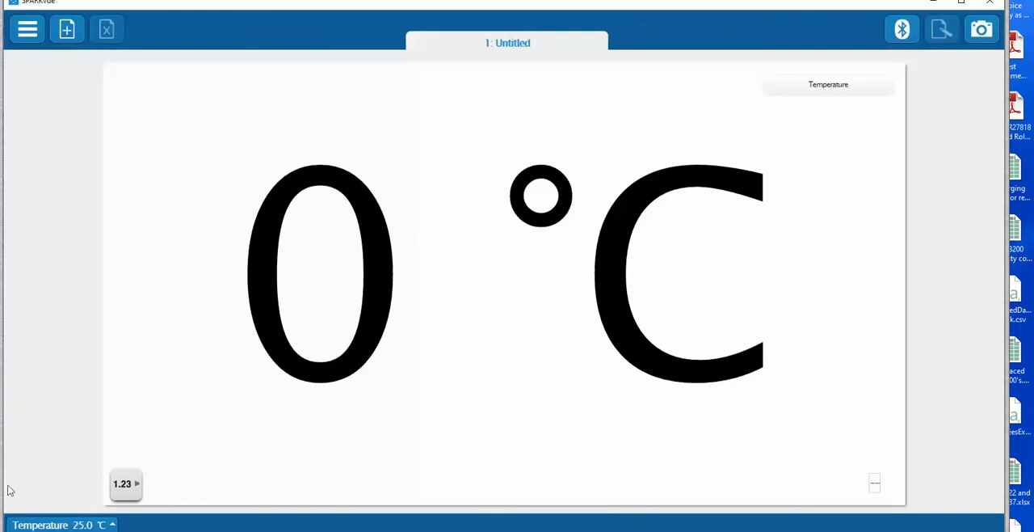
pyautogui.moveTo(472, 461)
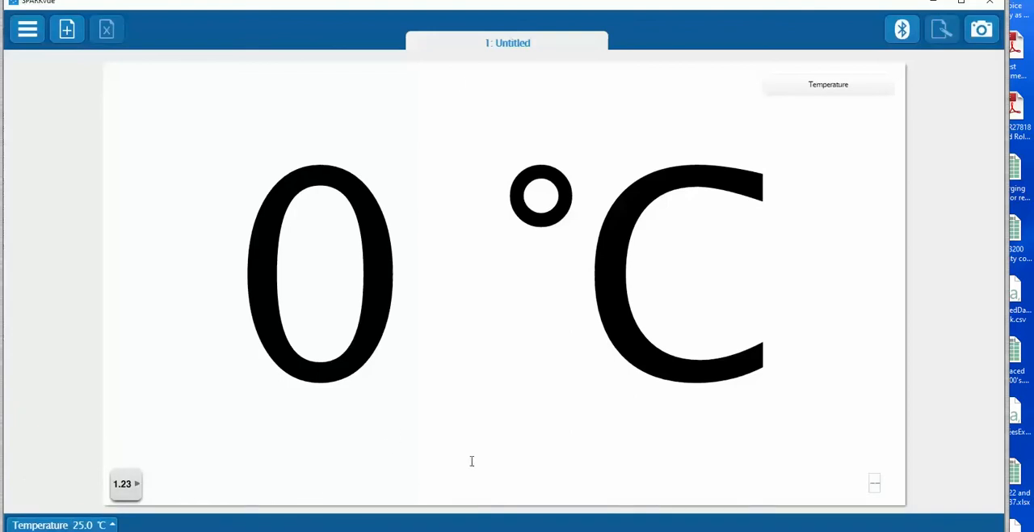